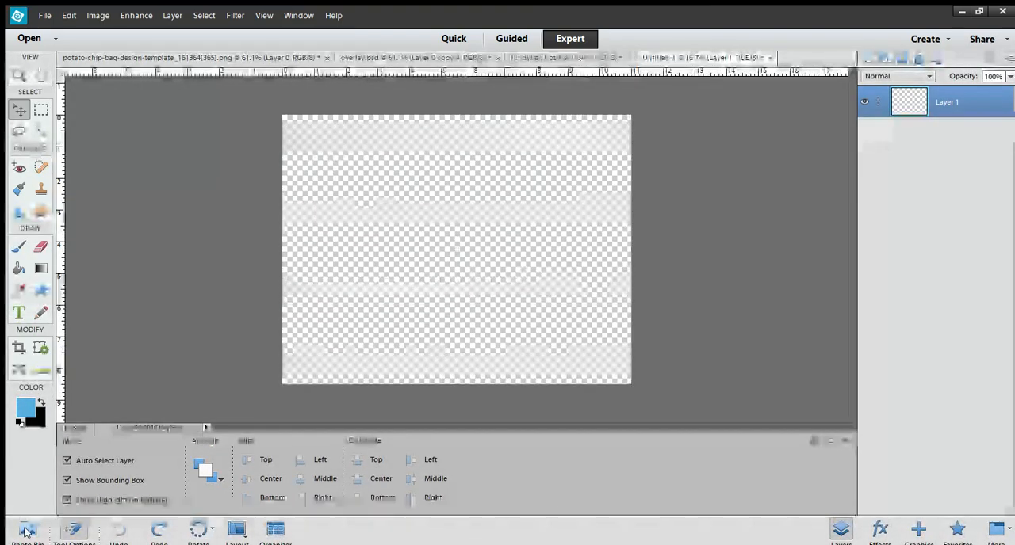
- Switch to the overlay.psd document holding the five stacked transparent wrinkle layers
left_click(27, 530)
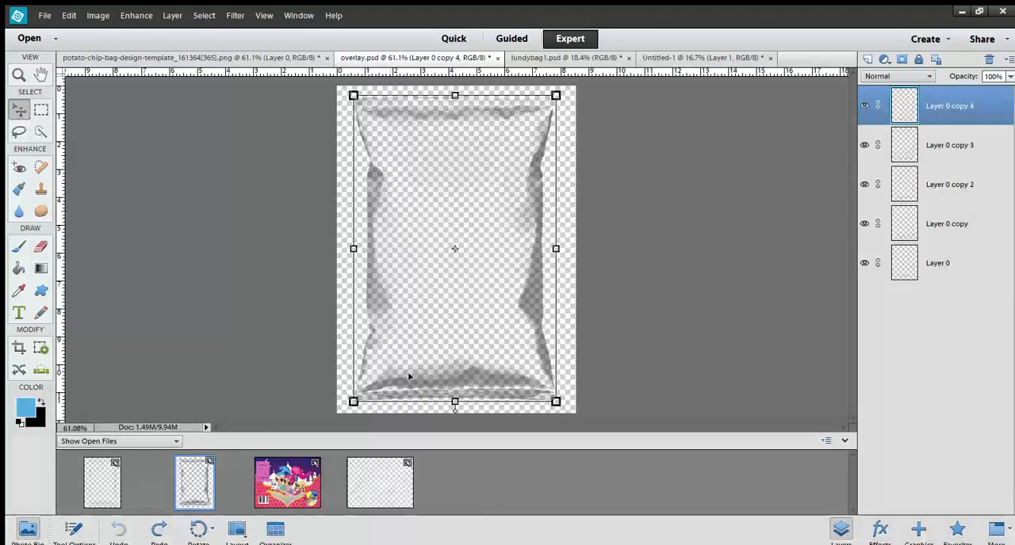
mouse_move(543, 297)
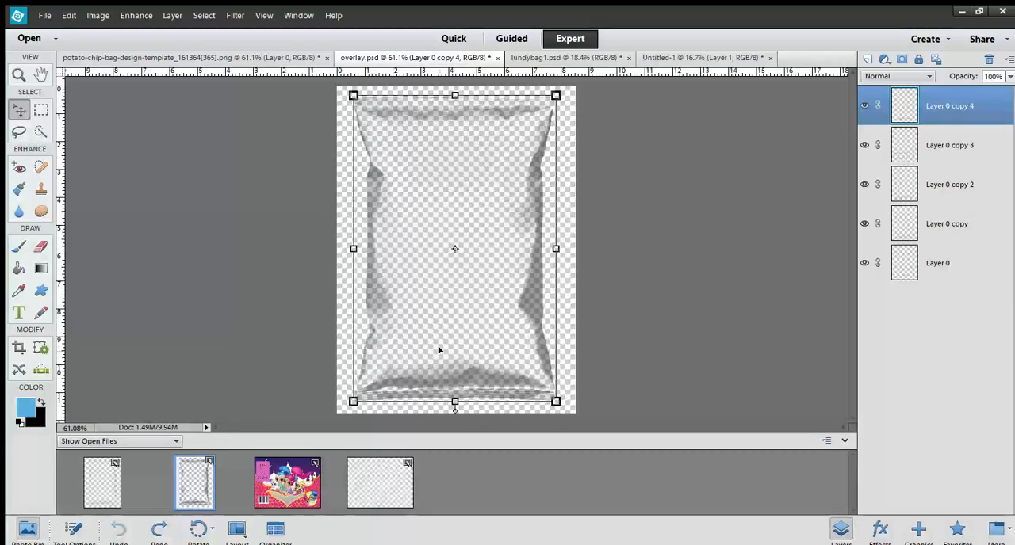
mouse_move(488, 347)
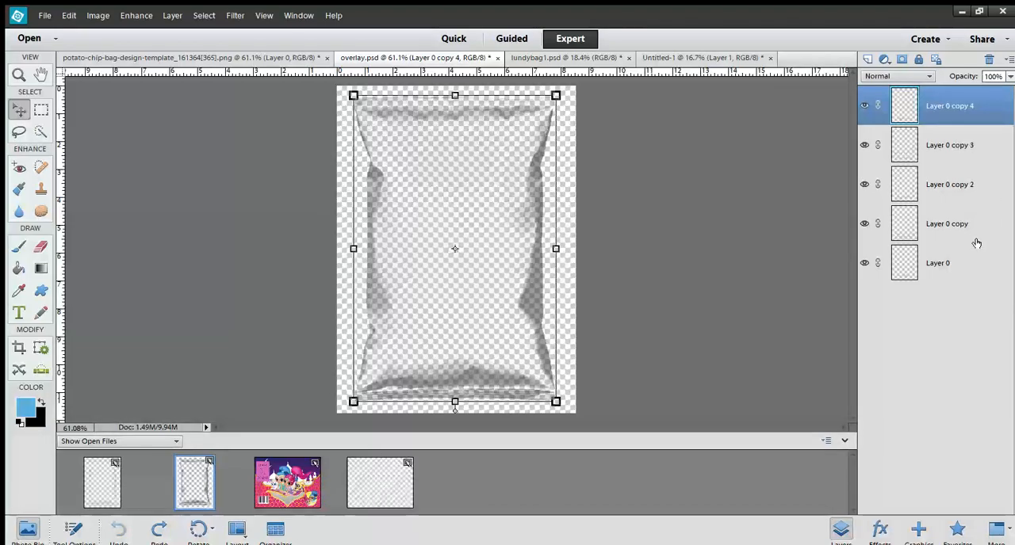
- Flatten overlay.psd and bring it into Untitled-1 as a layer above lundybag1.psd
left_click(936, 262)
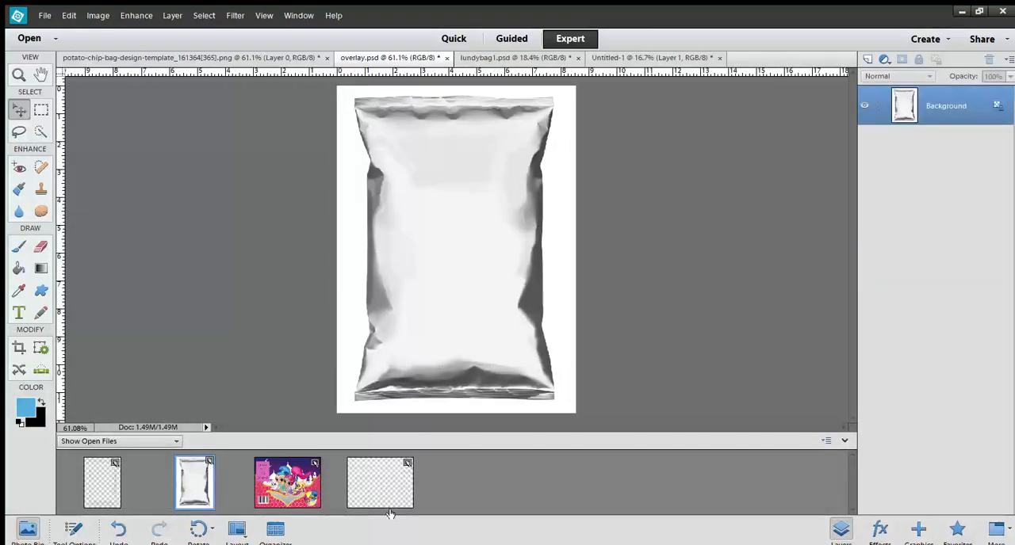
left_click(380, 482)
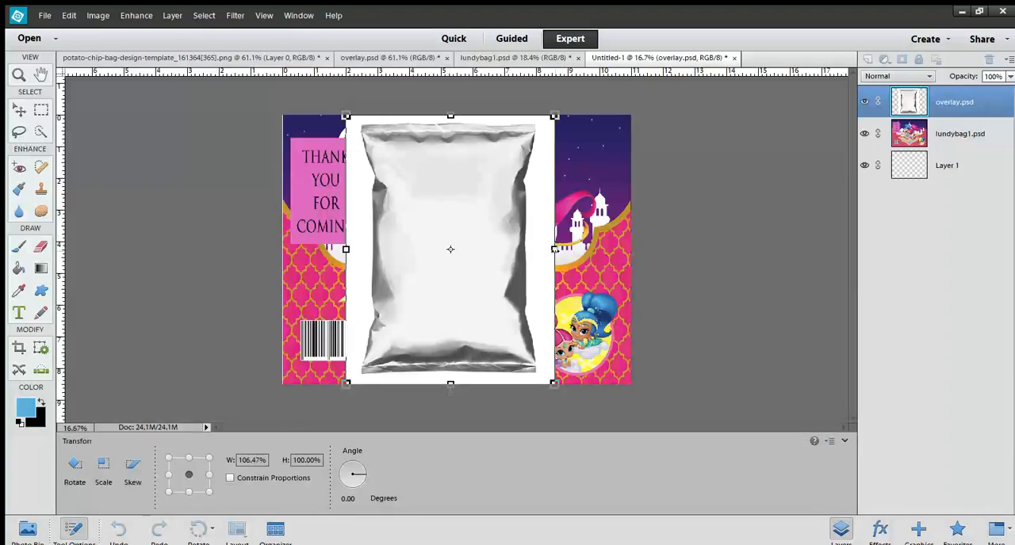
- Stretch the white bag layer wider and to the design's full height, then commit
left_click_drag(554, 249, 568, 250)
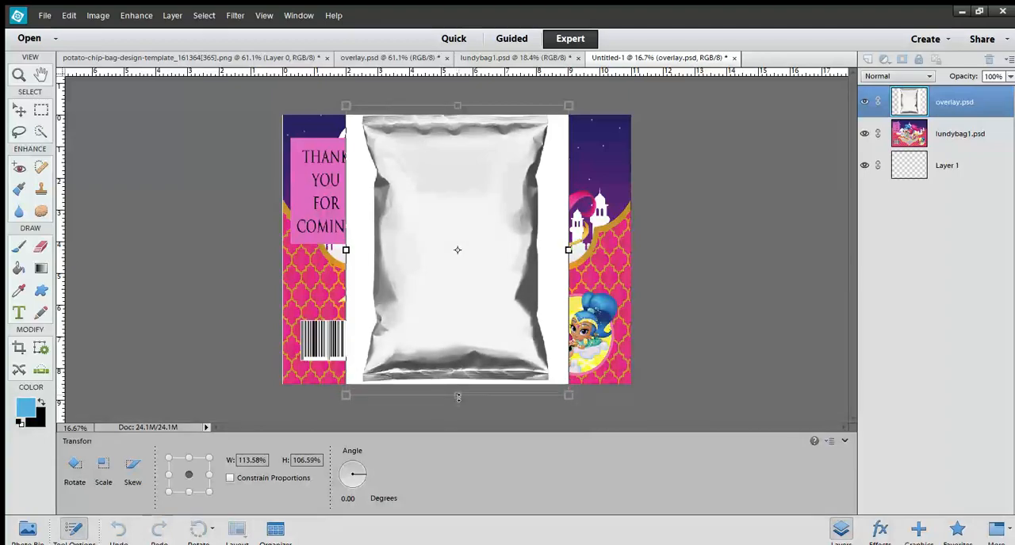
left_click_drag(457, 396, 457, 410)
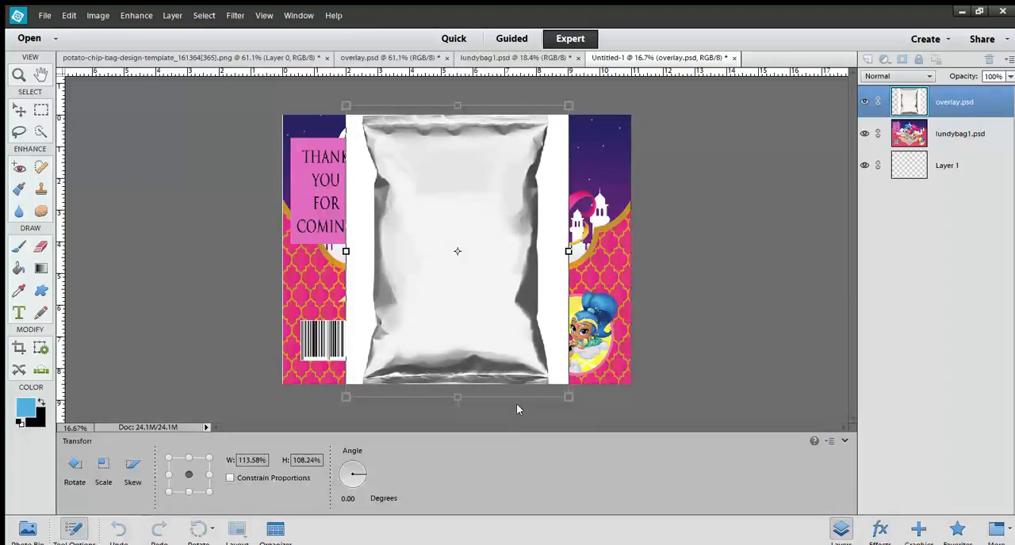
left_click(19, 109)
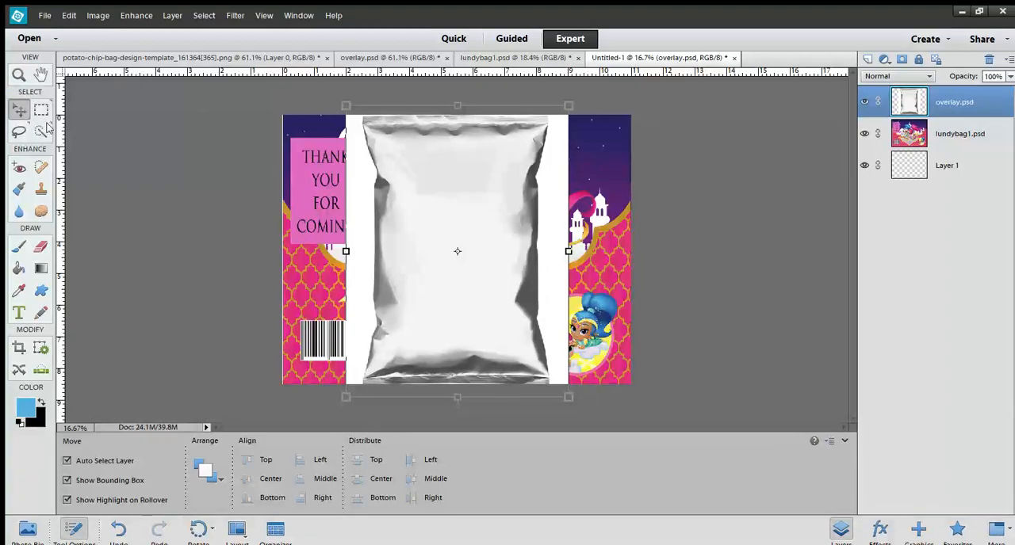
- Choose the Quick Selection tool and set it to subtract painted areas
left_click(41, 132)
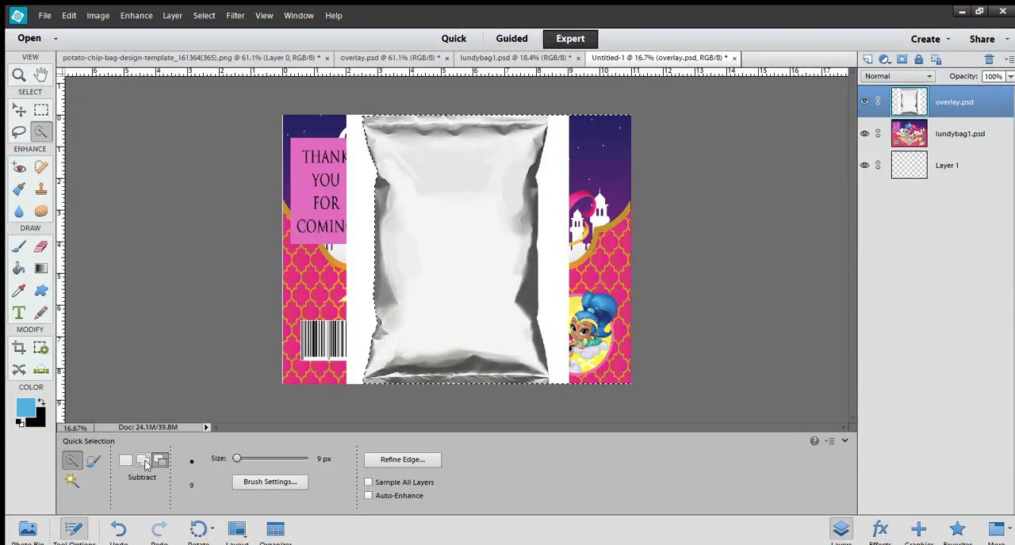
left_click(159, 460)
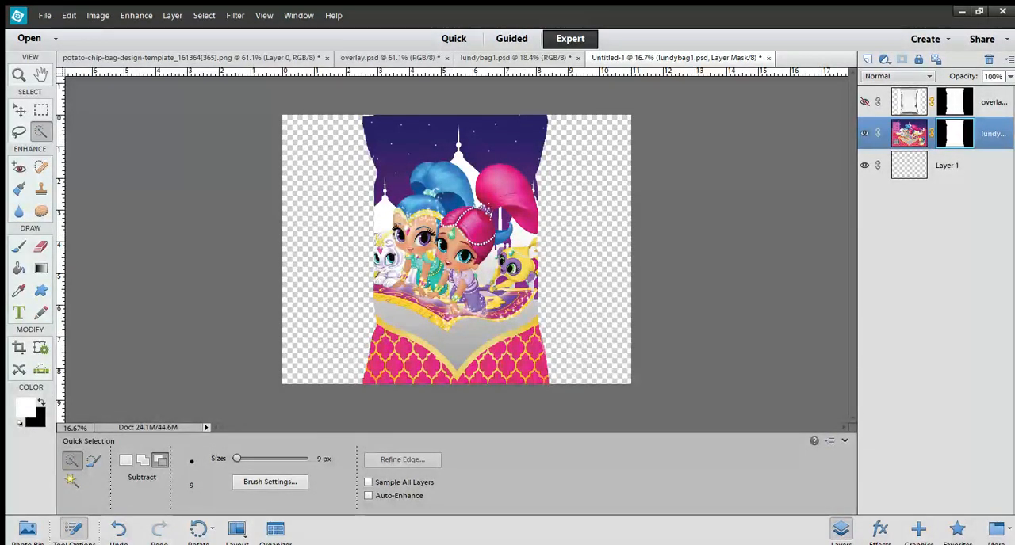
- Switch back to the overlay.psd document
left_click(26, 530)
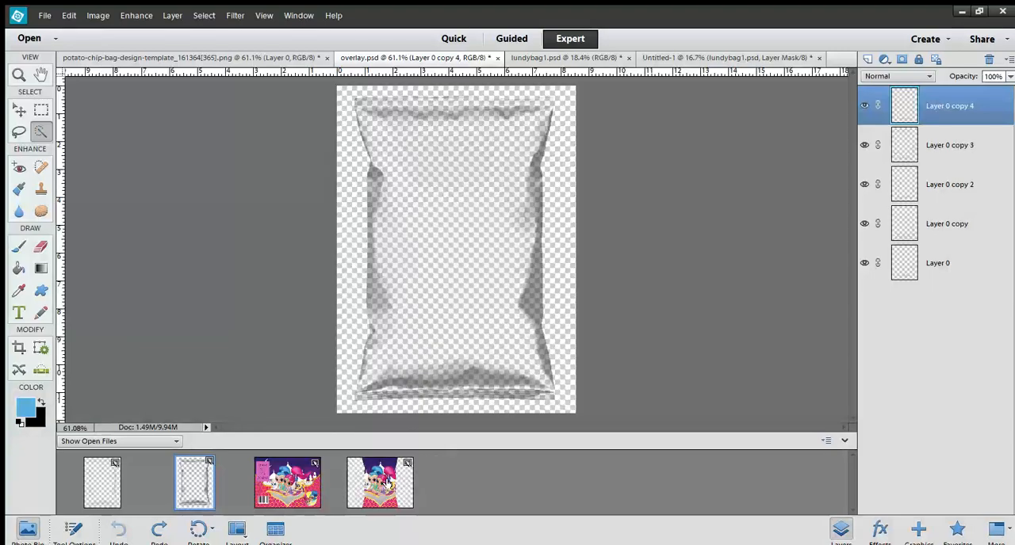
- Drag the transparent overlay.psd into Untitled-1 as a new layer above lundybag1.psd
left_click(379, 482)
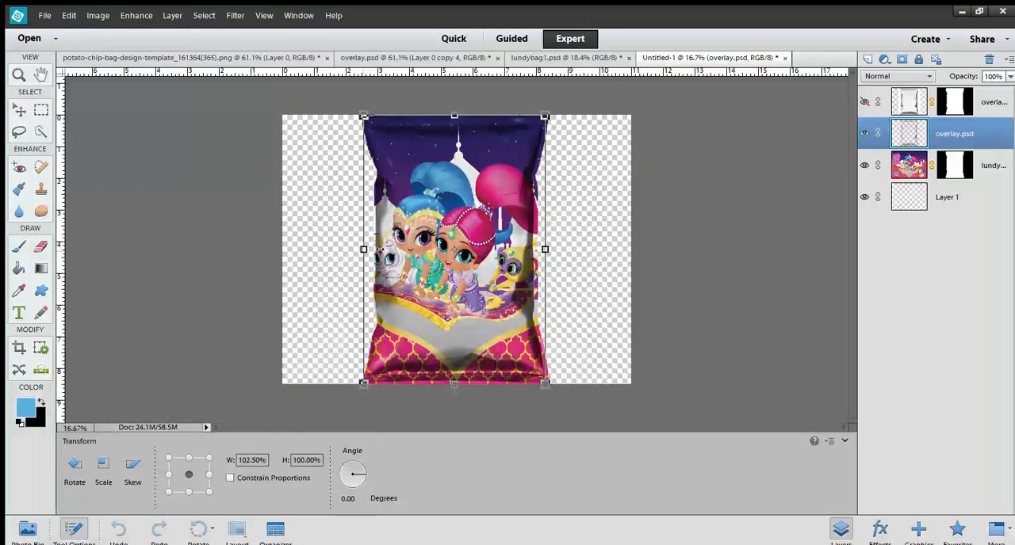
- Widen the wrinkle overlay to about 105%, nudge its top and bottom edges, then select Layer 1
left_click_drag(544, 248, 549, 248)
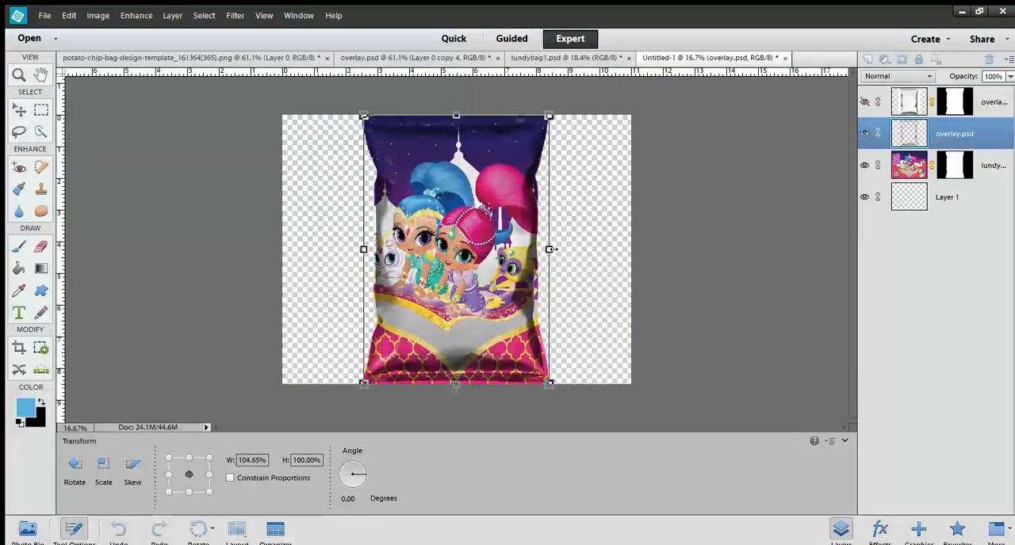
left_click_drag(549, 249, 553, 249)
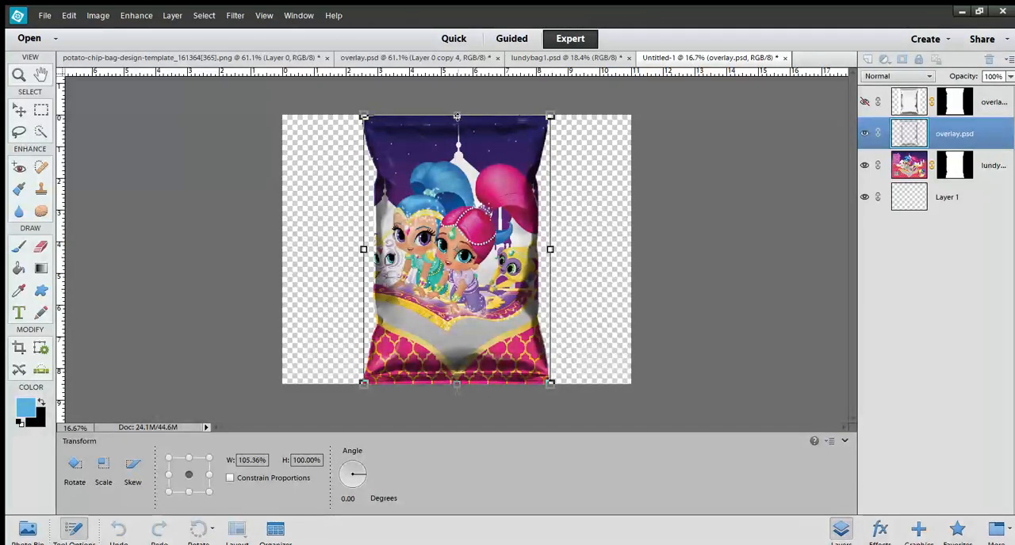
left_click_drag(456, 117, 456, 110)
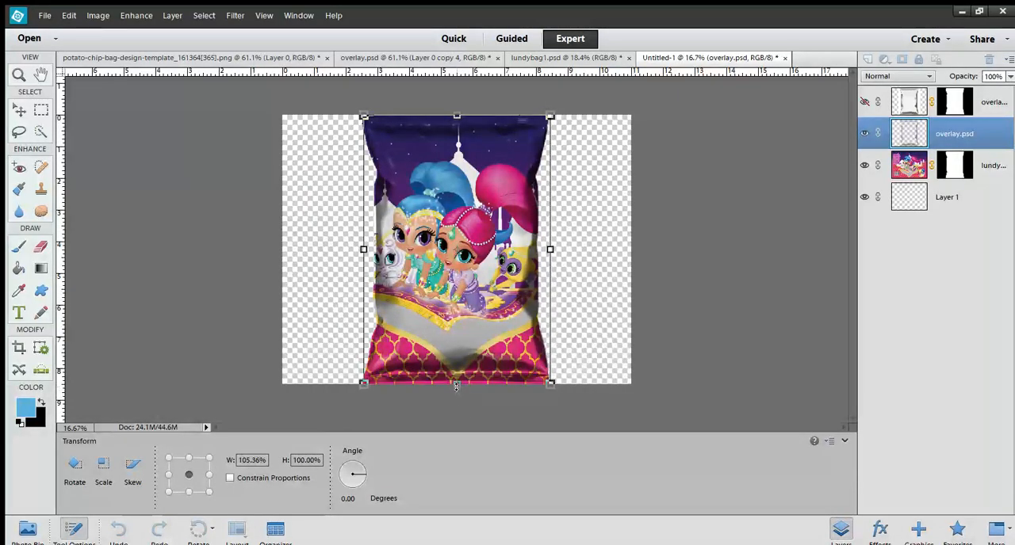
left_click_drag(456, 385, 456, 389)
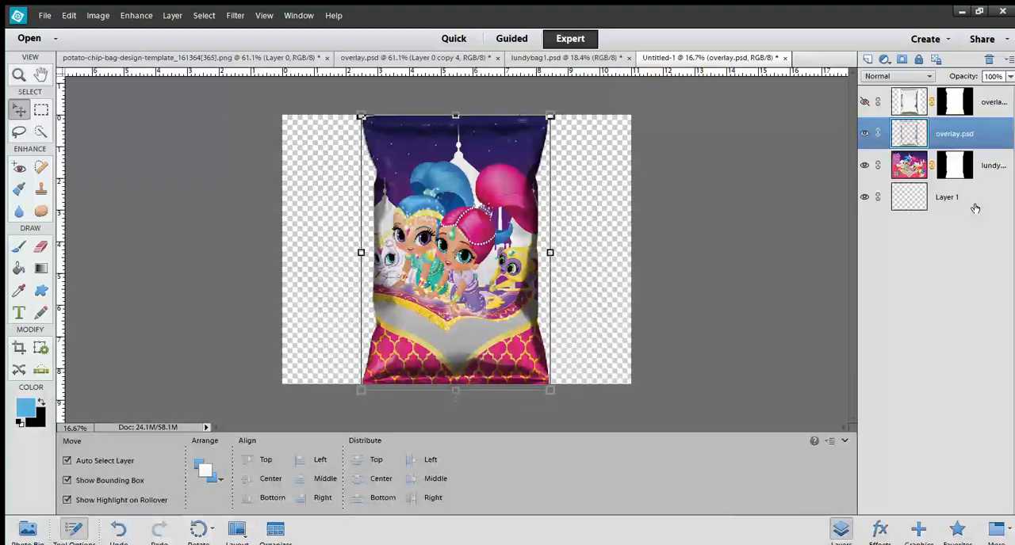
left_click(946, 196)
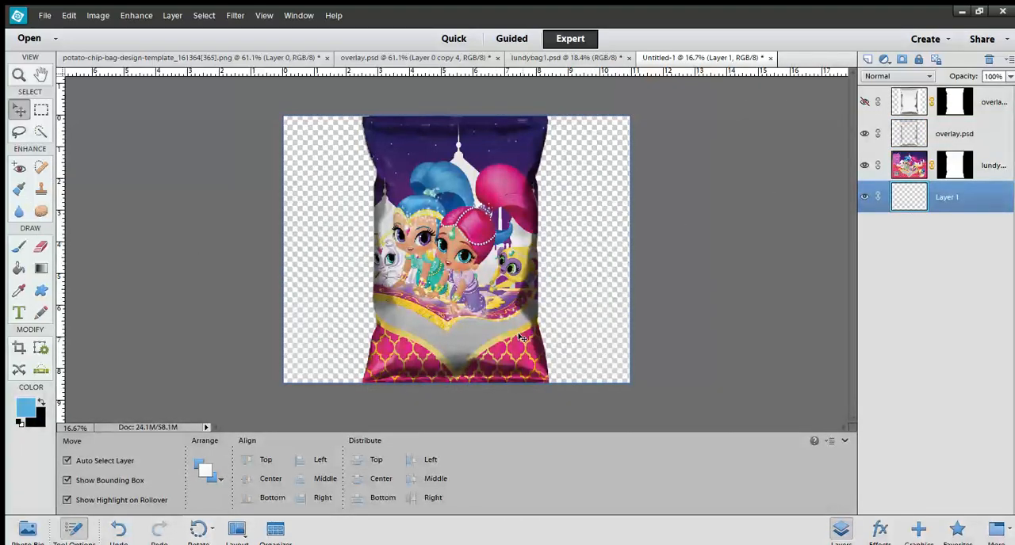